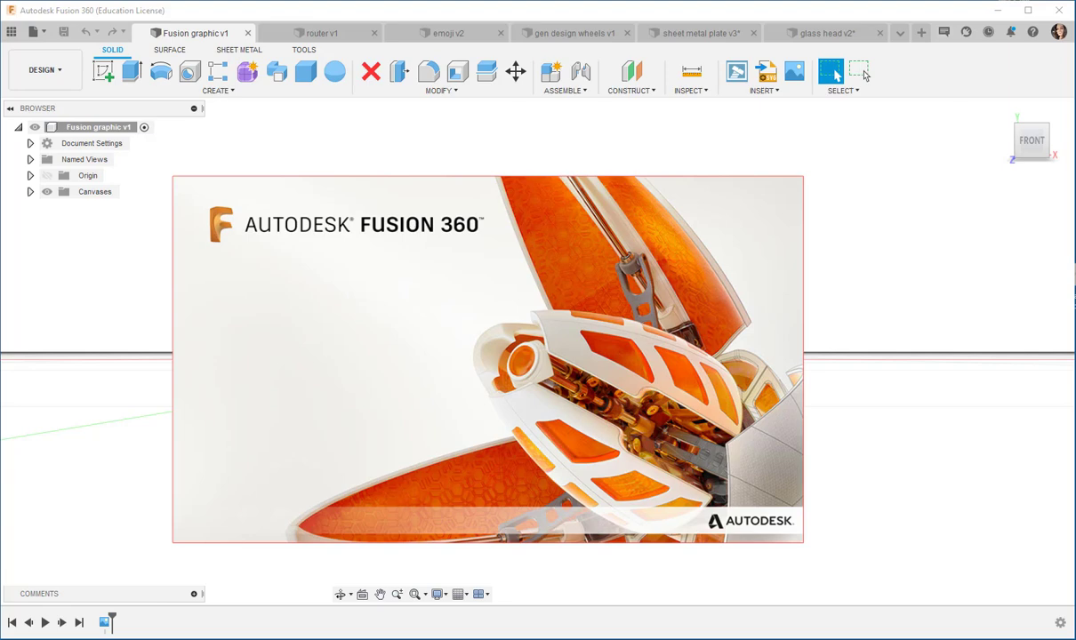
Step: Glance at the router v1 design, then switch to the emoji v2 design with its image canvas
{"action": "left_click", "coordinate": [320, 33]}
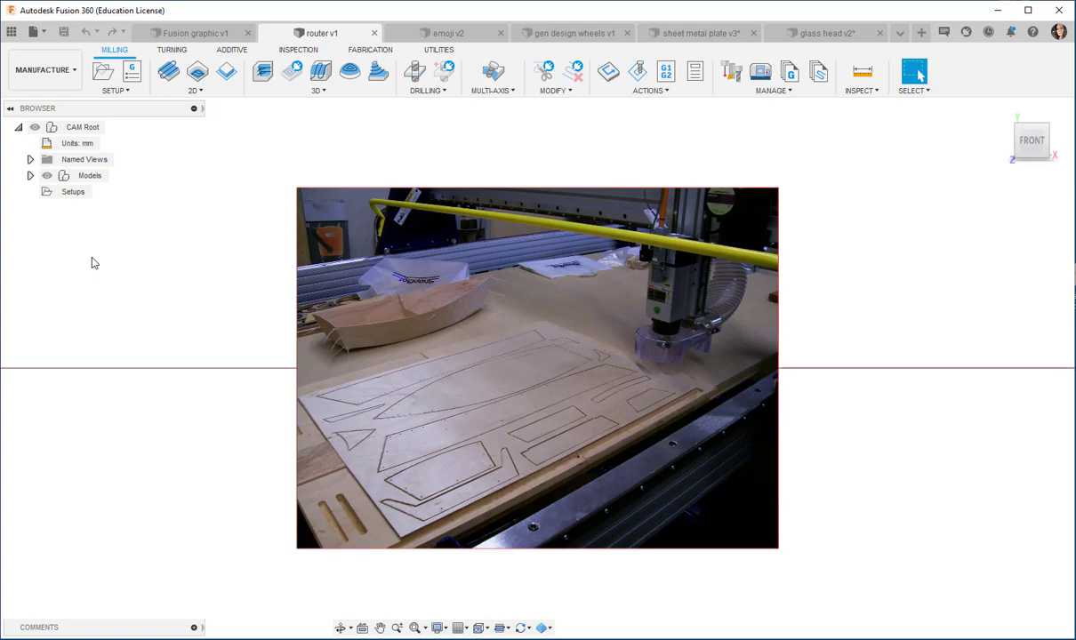
{"action": "left_click", "coordinate": [447, 33]}
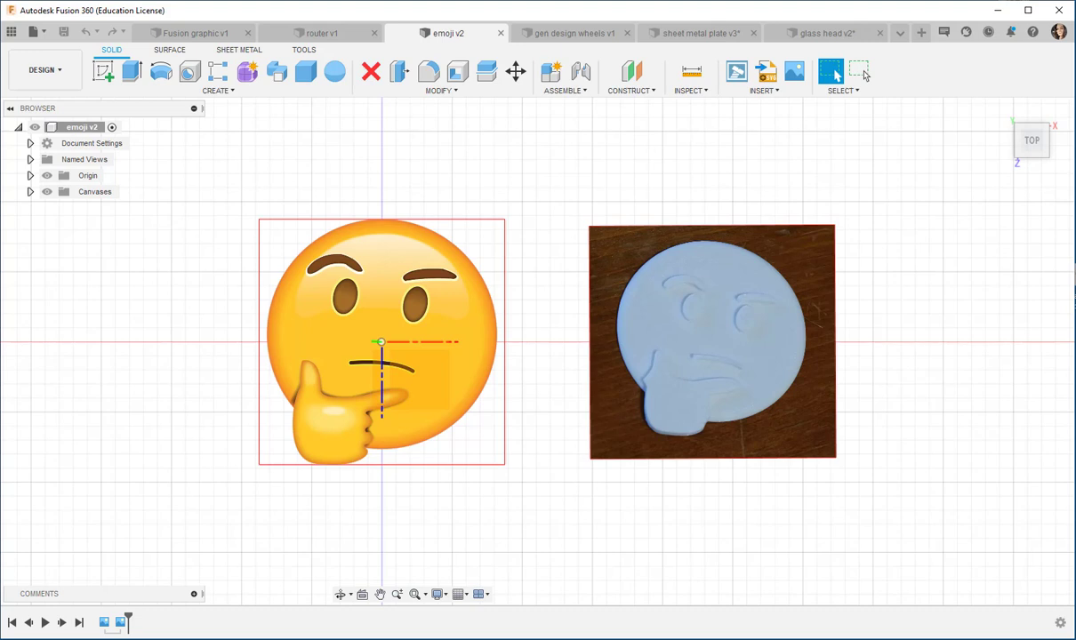
Step: View the gen design wheels v1 file, then switch to the bent sheet metal plate v3 bracket
{"action": "left_click", "coordinate": [571, 33]}
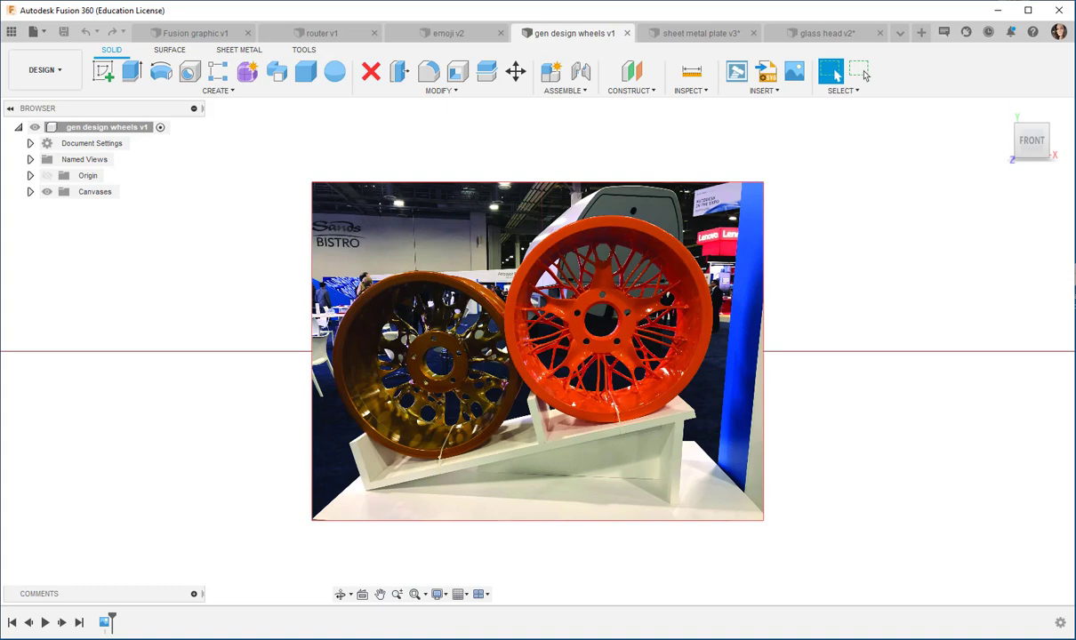
{"action": "left_click", "coordinate": [702, 33]}
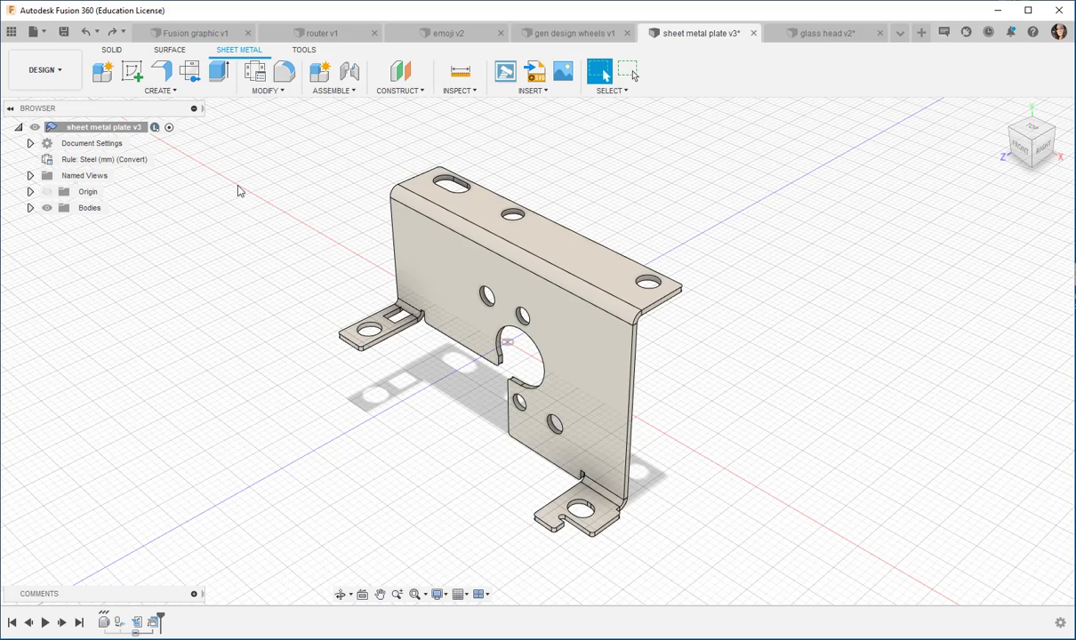
Step: Create the plate's flat pattern, then bring up the glass head v2 mesh design
{"action": "left_click", "coordinate": [190, 72]}
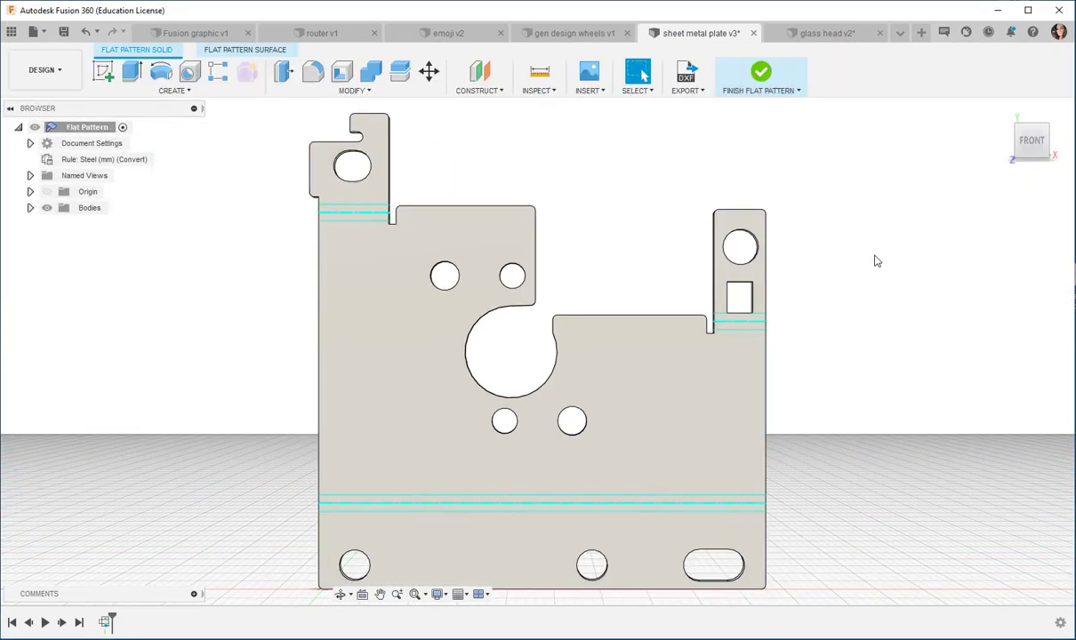
{"action": "left_click", "coordinate": [823, 32]}
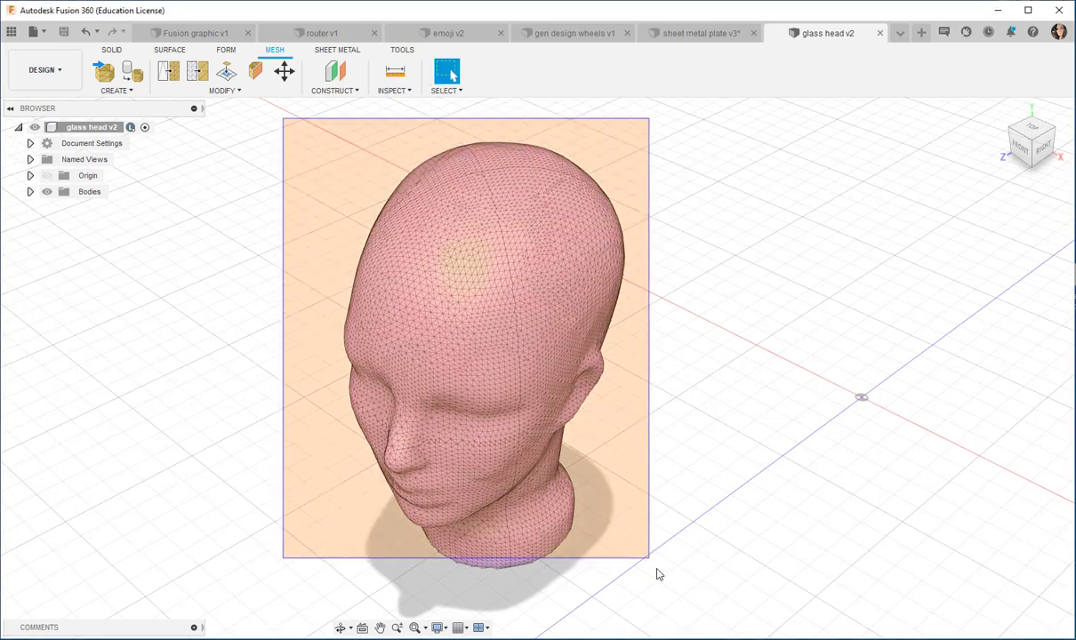
Step: Browse the glass head Mesh Modify menu, then switch through spur gears v1 to vase v3
{"action": "left_click", "coordinate": [223, 89]}
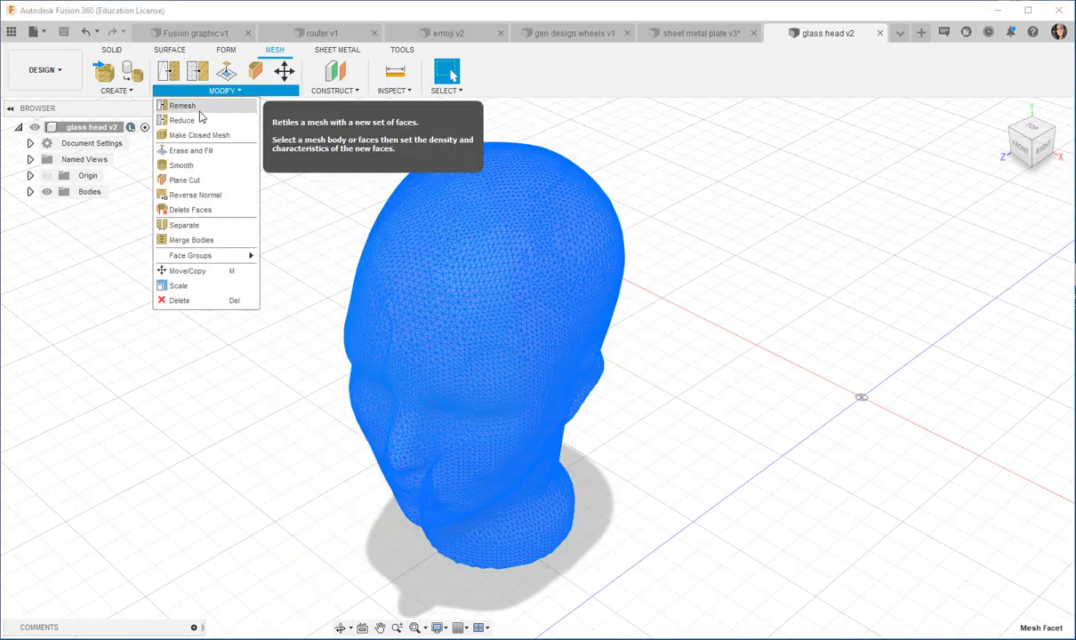
{"action": "left_click", "coordinate": [182, 120]}
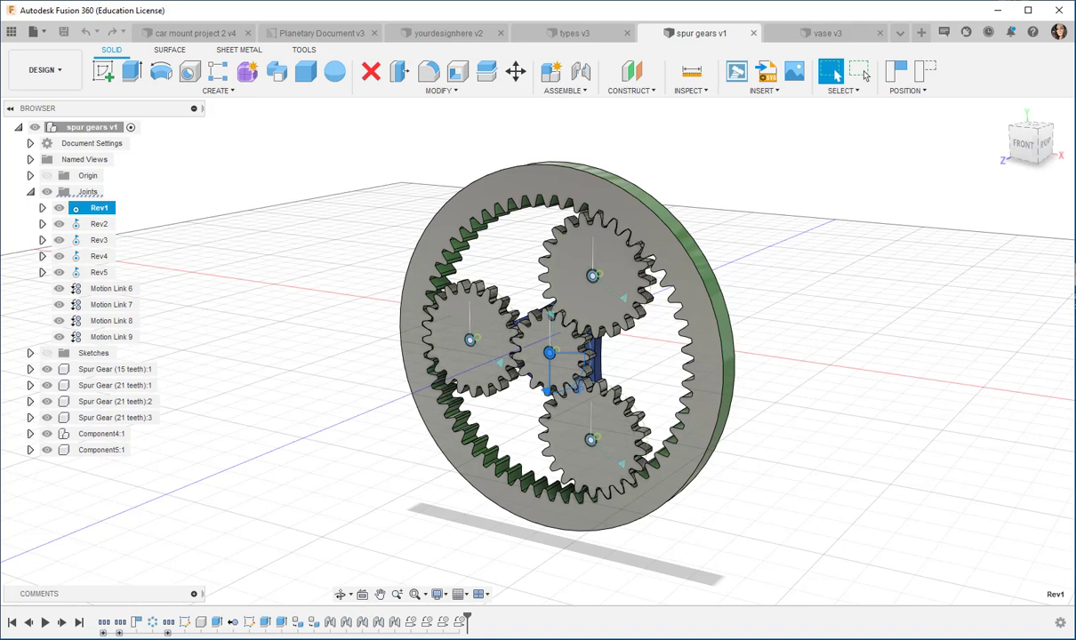
{"action": "mouse_move", "coordinate": [92, 224]}
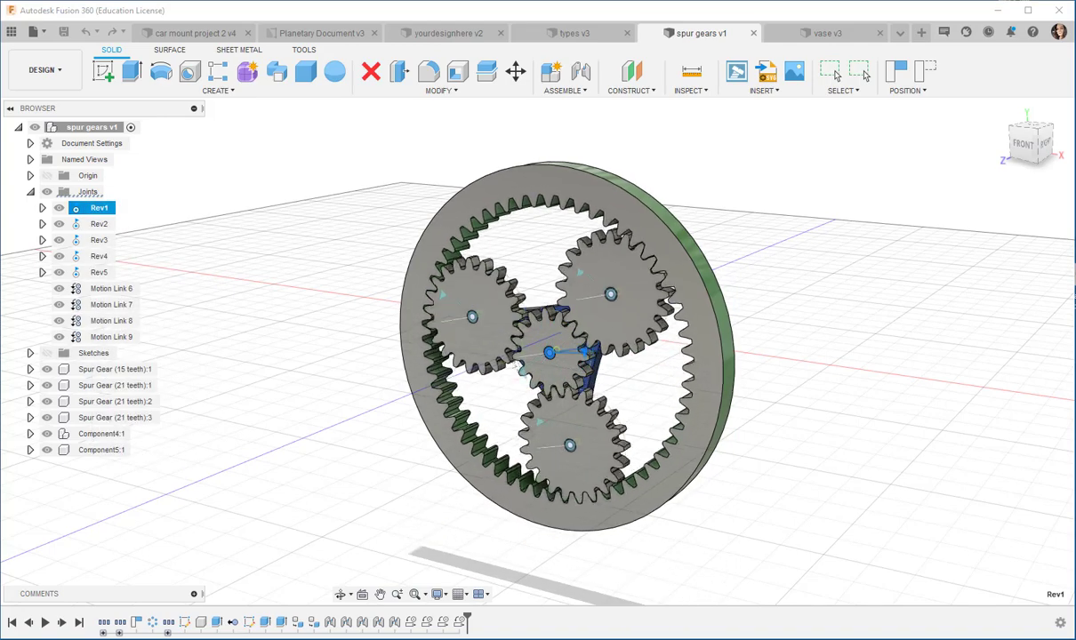
{"action": "left_click", "coordinate": [826, 33]}
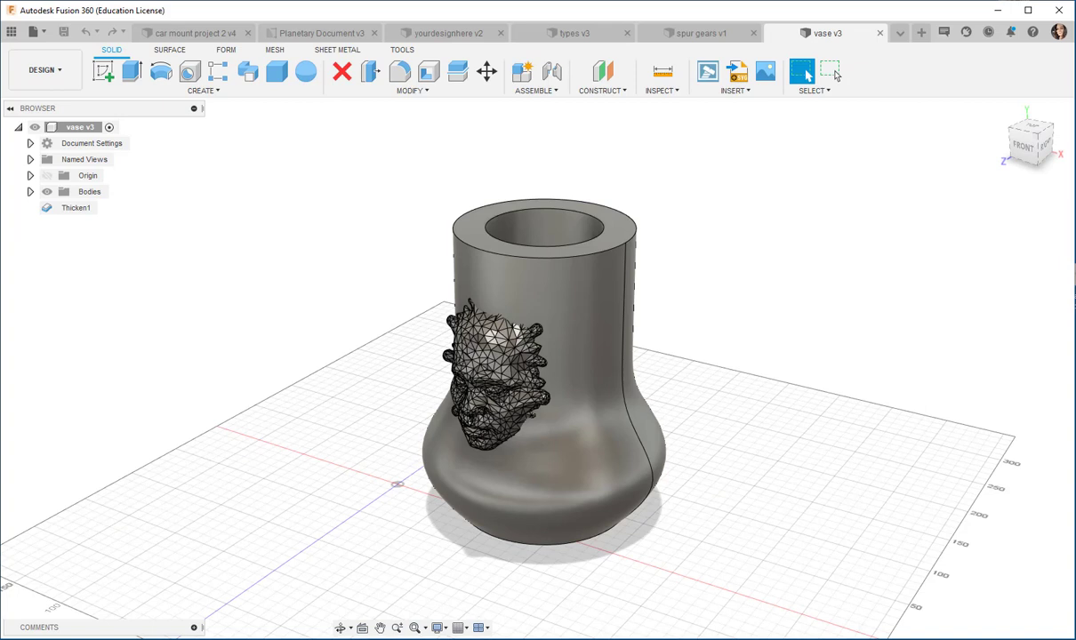
Step: Show the Form sculpting tools, view yourdesignhere v2, then switch to the four-cube types v3 design
{"action": "left_click", "coordinate": [226, 49]}
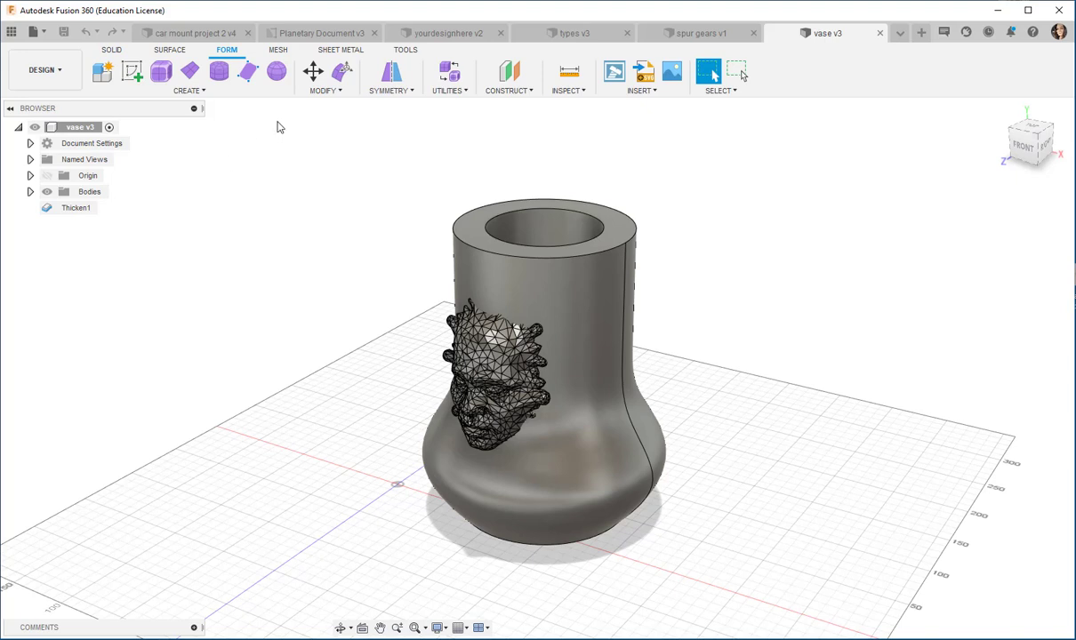
{"action": "mouse_move", "coordinate": [255, 105]}
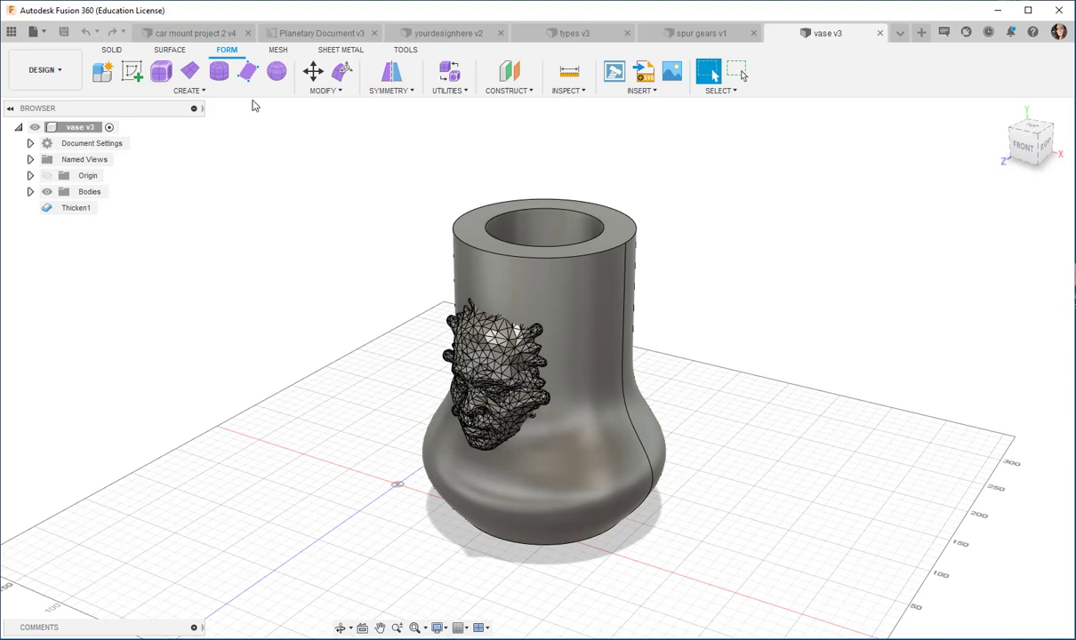
{"action": "left_click", "coordinate": [444, 33]}
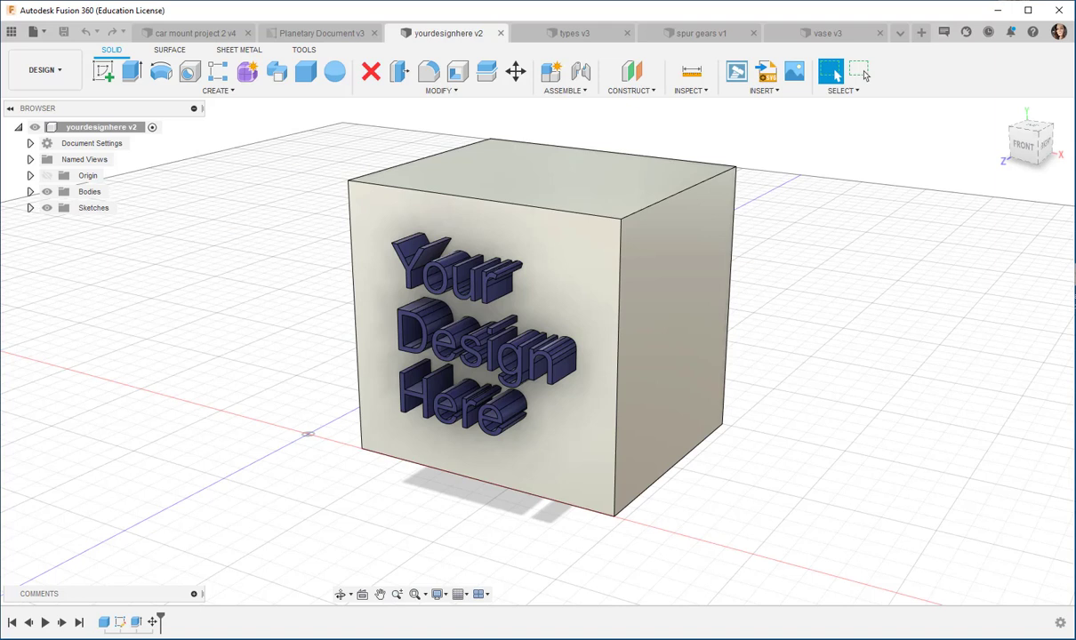
{"action": "mouse_move", "coordinate": [44, 69]}
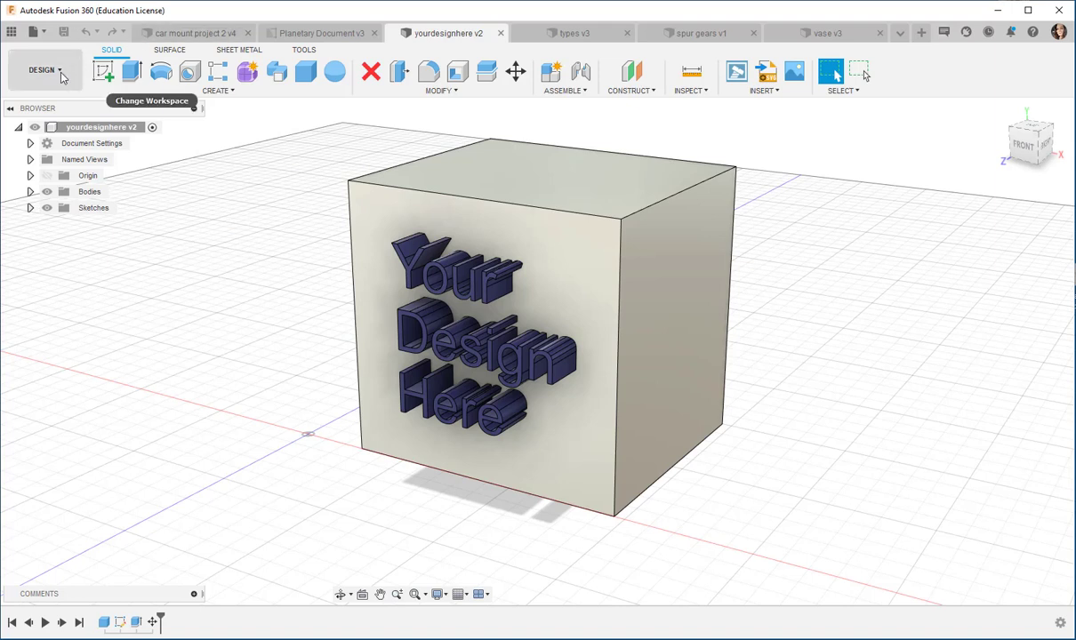
{"action": "left_click", "coordinate": [42, 69]}
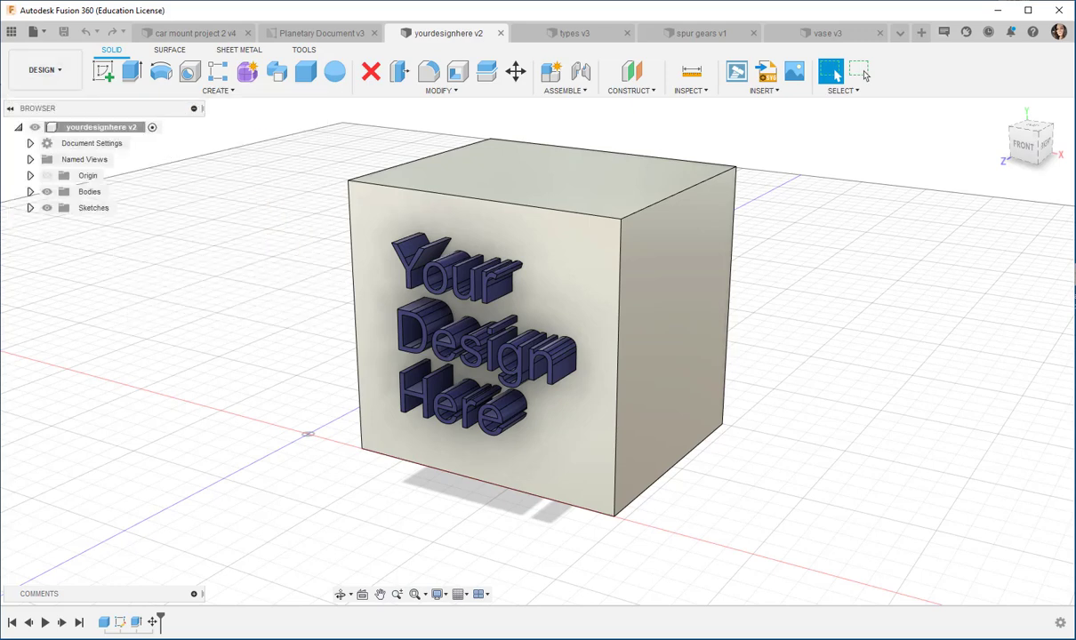
{"action": "left_click", "coordinate": [573, 33]}
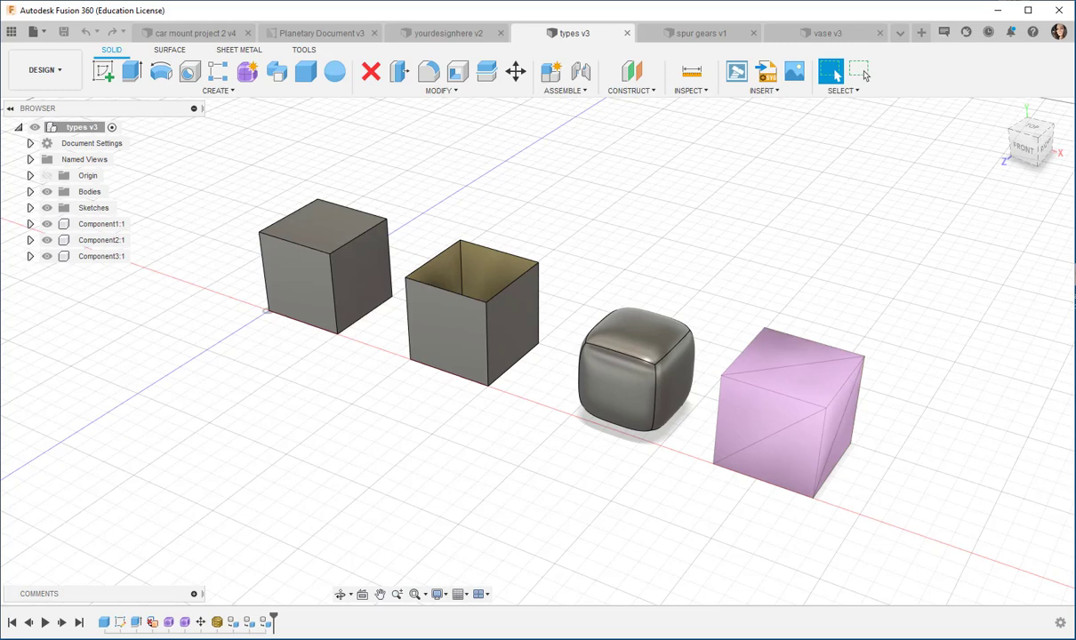
{"action": "mouse_move", "coordinate": [180, 374]}
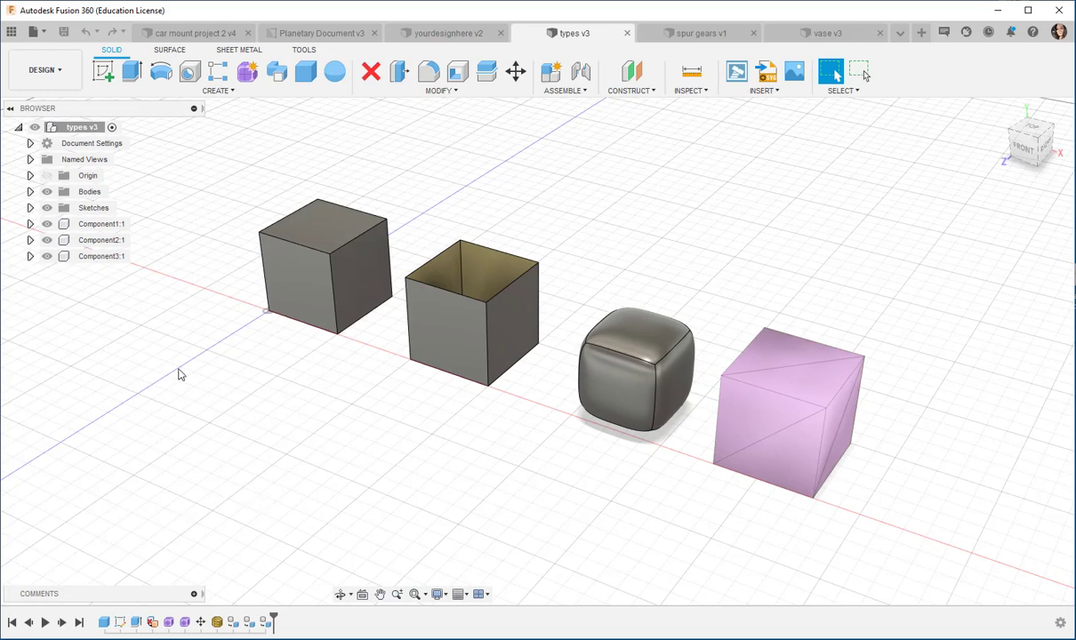
{"action": "mouse_move", "coordinate": [345, 372]}
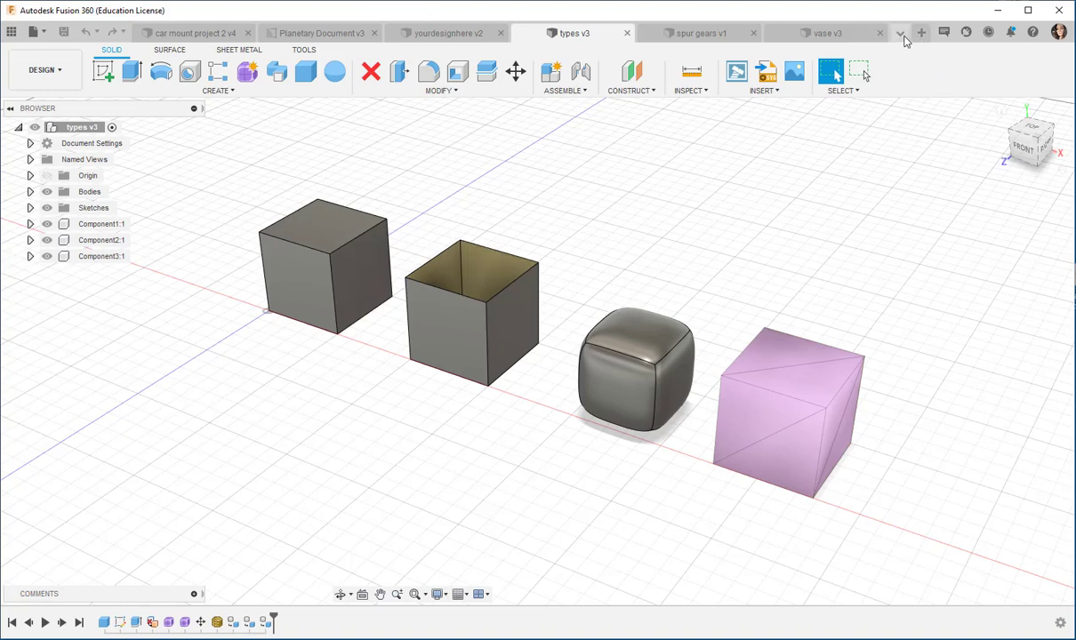
Step: Pick car mount project 2 v4 from the open-designs overflow list
{"action": "left_click", "coordinate": [901, 33]}
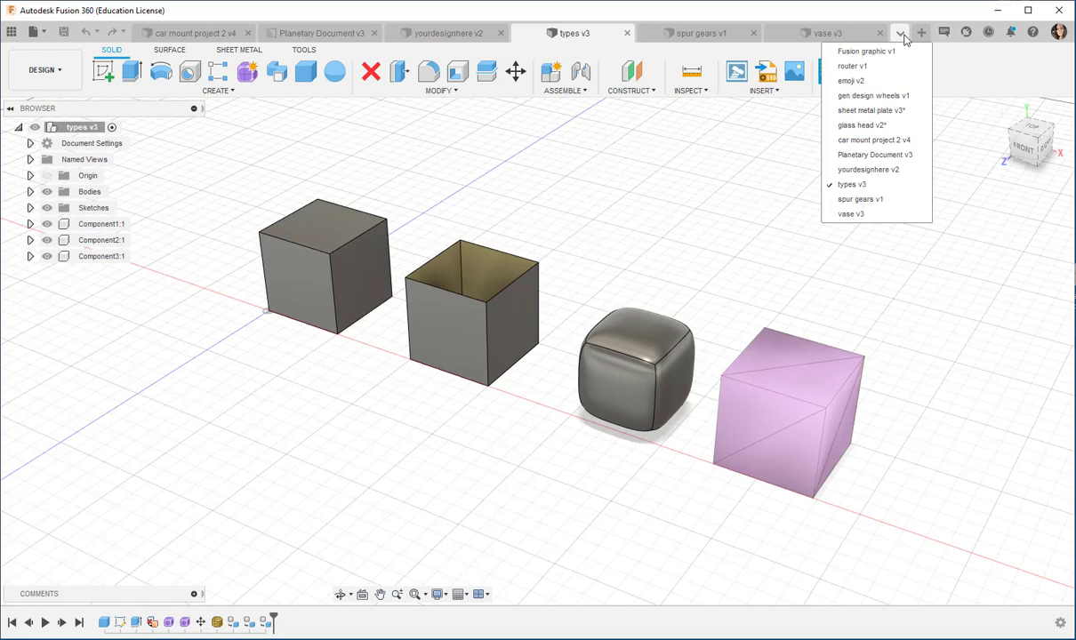
{"action": "left_click", "coordinate": [190, 33]}
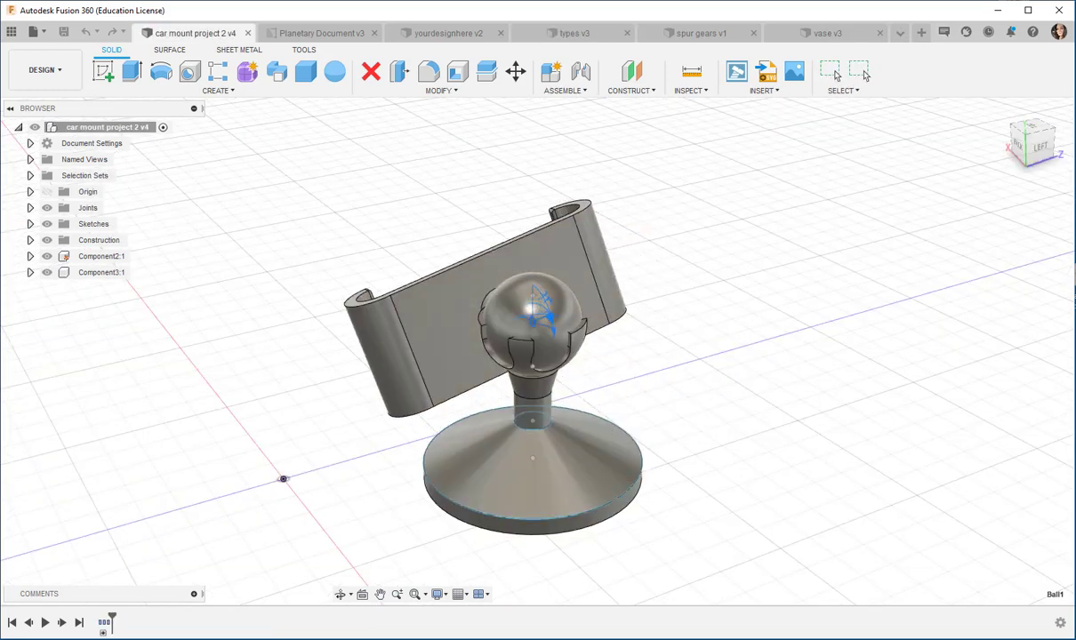